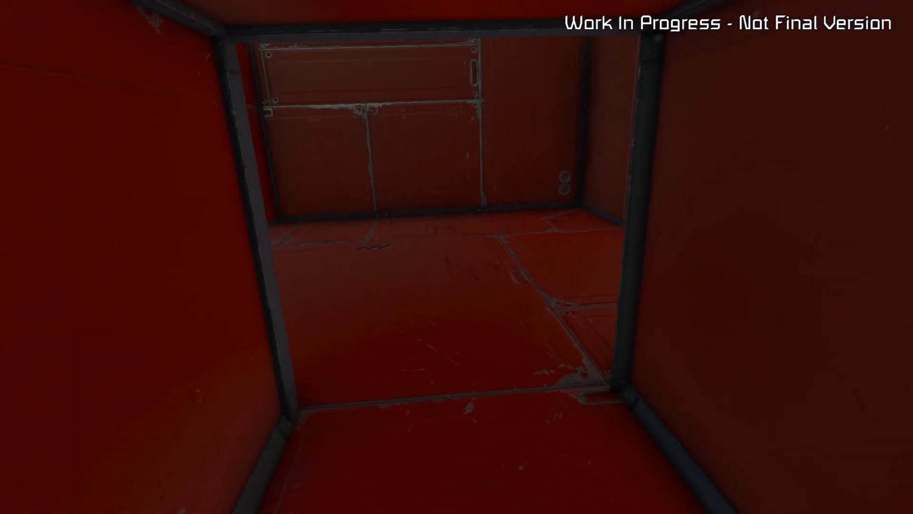
mouse_move(456, 257)
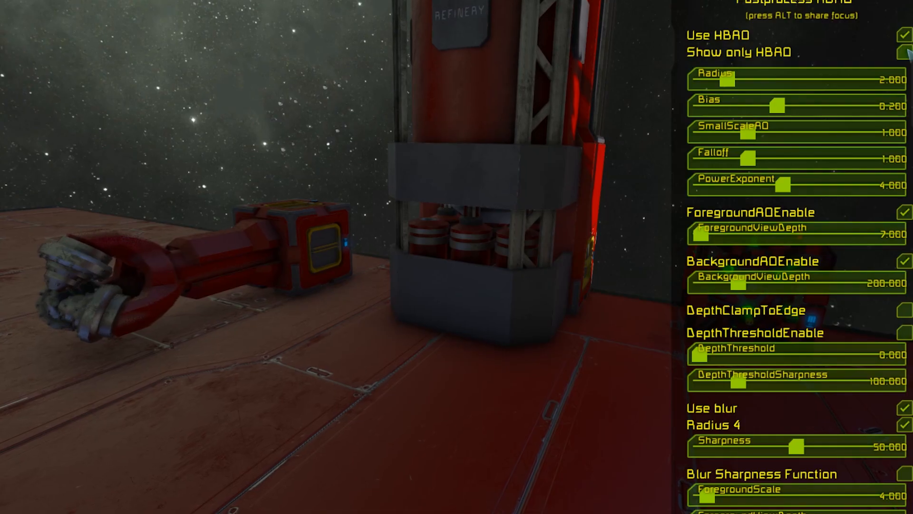
Bring up the Postprocess HBAO panel with Use HBAO, Radius, Bias and blur options
left_click(904, 52)
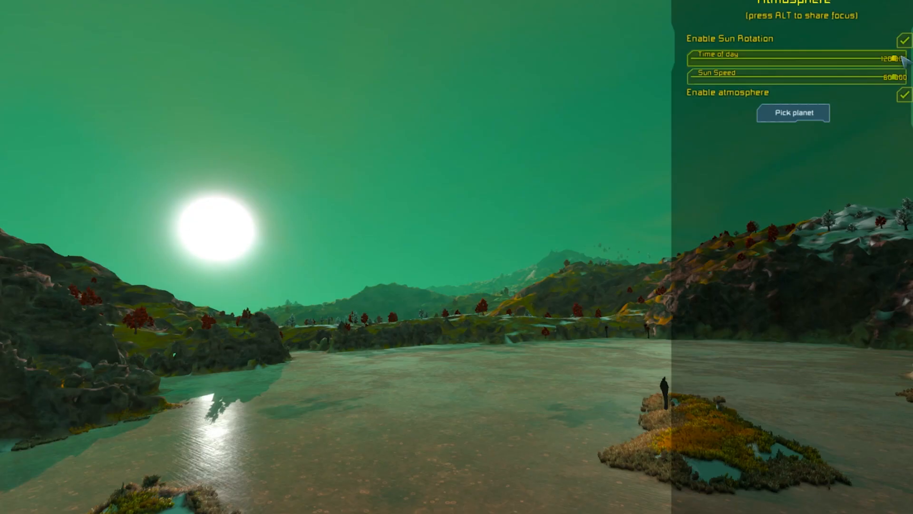
Drag the Atmosphere panel's Time of day slider to a later hour
left_click_drag(873, 59, 861, 59)
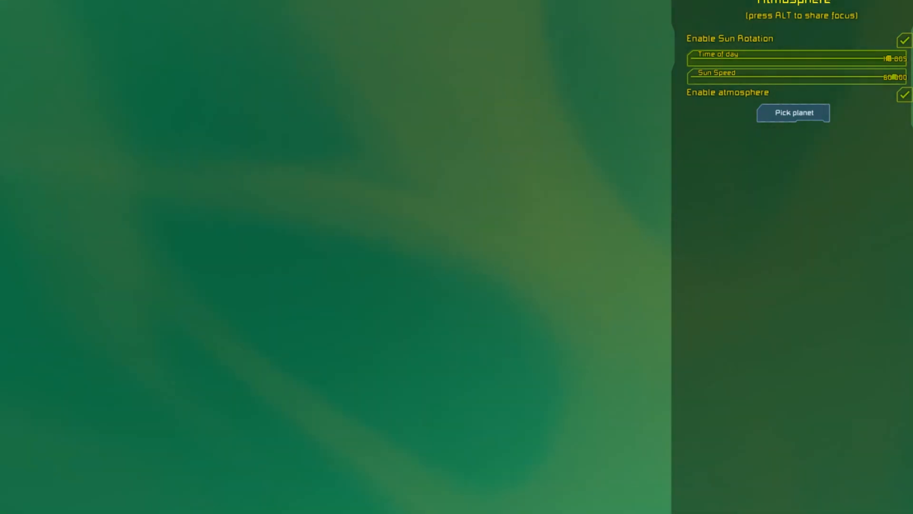
left_click(793, 112)
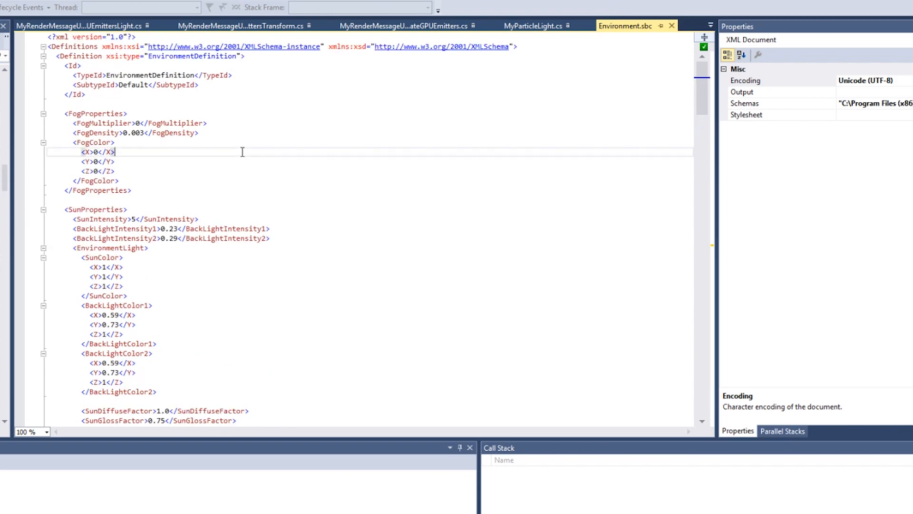
Scroll Environment.sbc past SSAOSettings to the HBAOSettings block (radius 2.0, bias 0.2, blur sharpness 50)
scroll("down", 3)
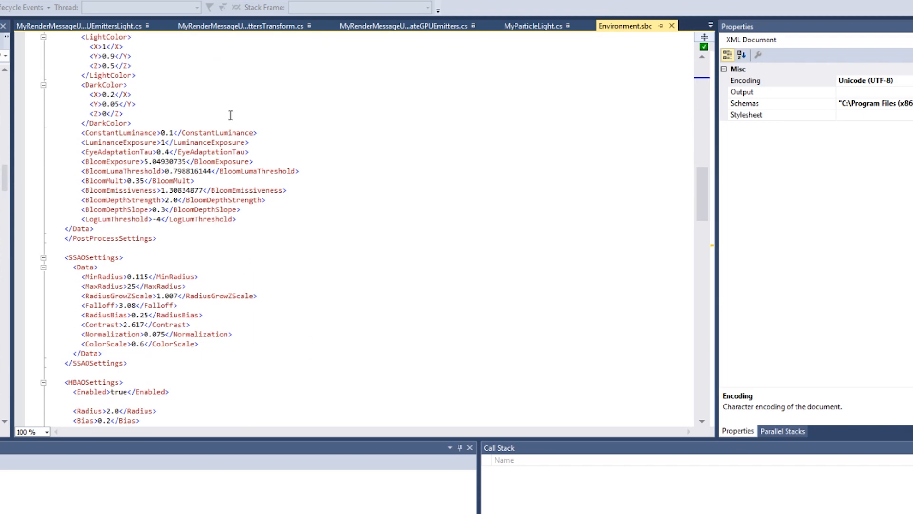
scroll("down", 3)
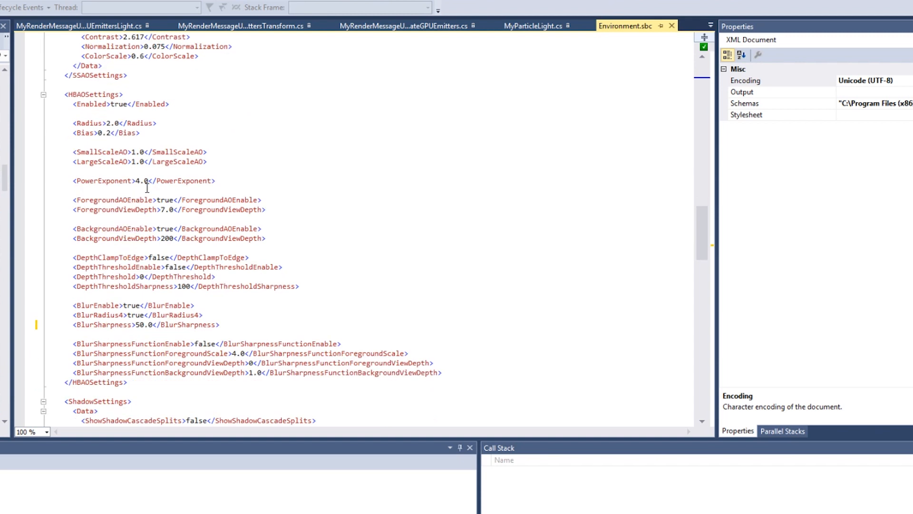